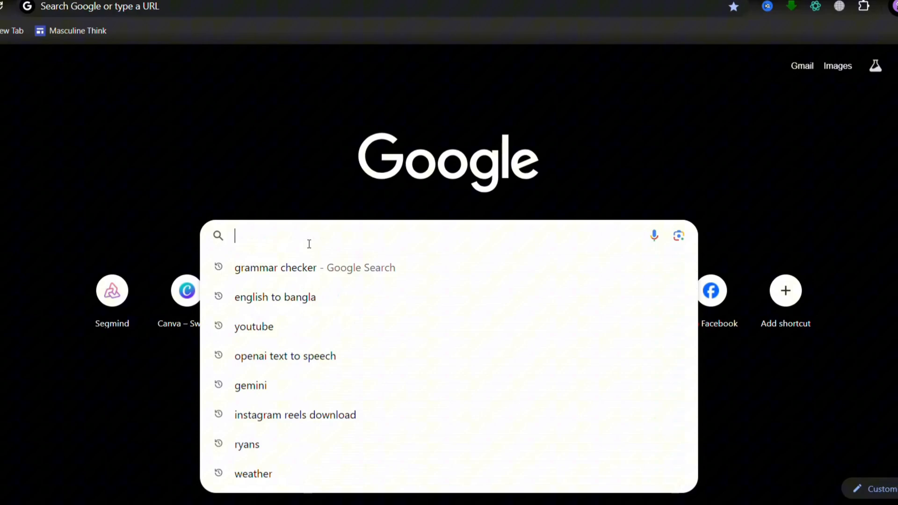
Step: Search Google for 'topview ai' and go to the Topview.ai homepage
text(topview. ai)
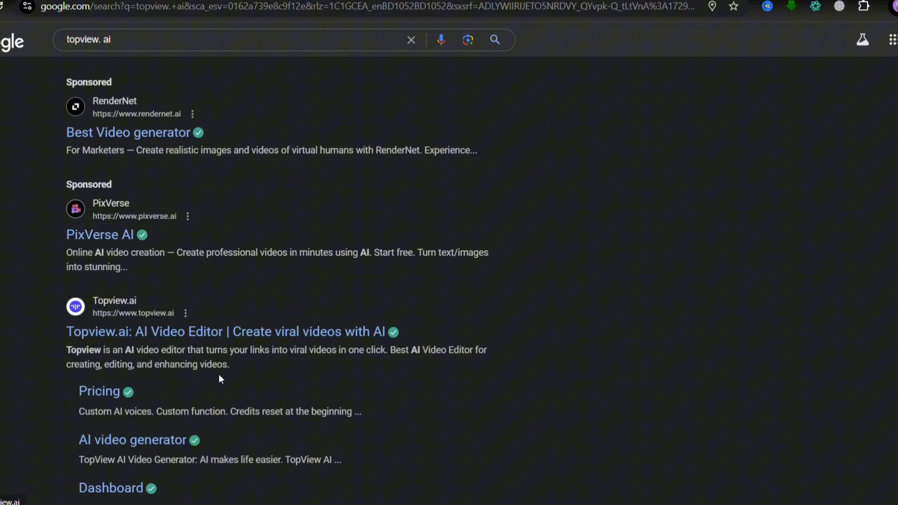
scroll(down, 3)
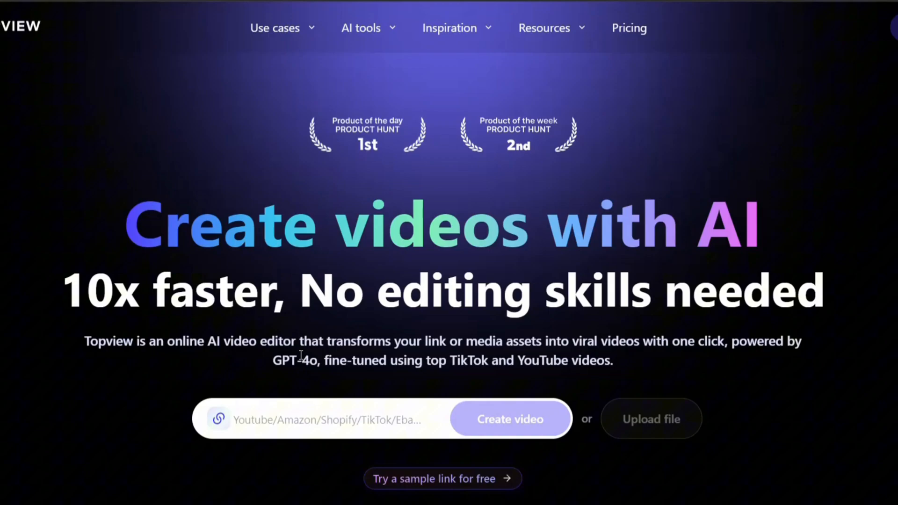
scroll(down, 3)
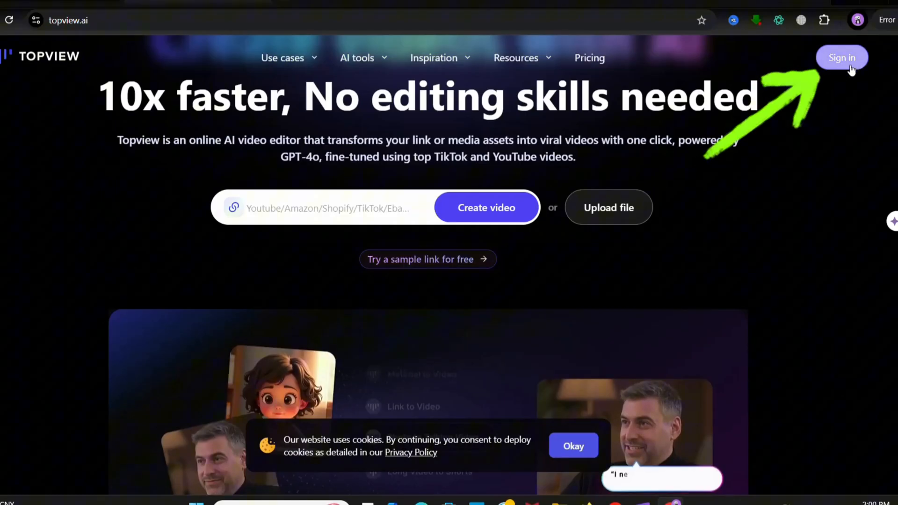
Step: Sign in to Topview AI and dismiss the 'Select all your use cases' survey
click(842, 57)
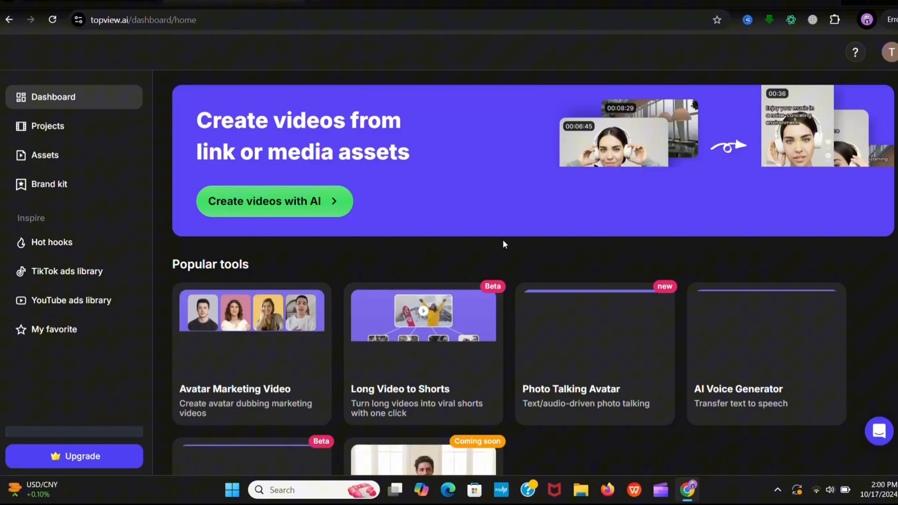
scroll(down, 3)
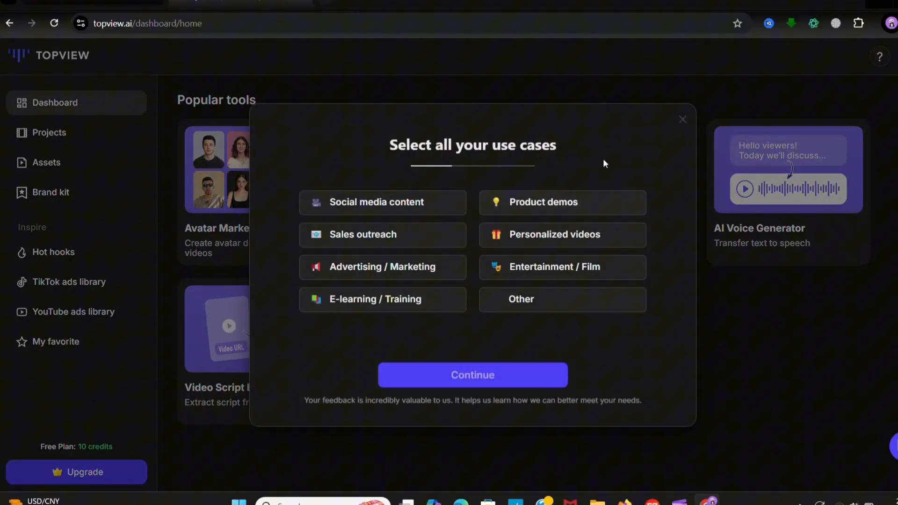
mouse_move(396, 184)
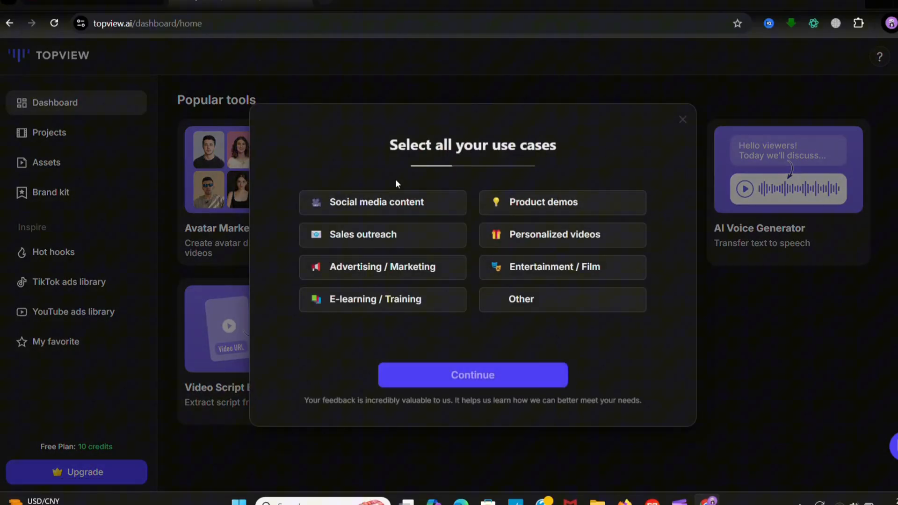
mouse_move(549, 278)
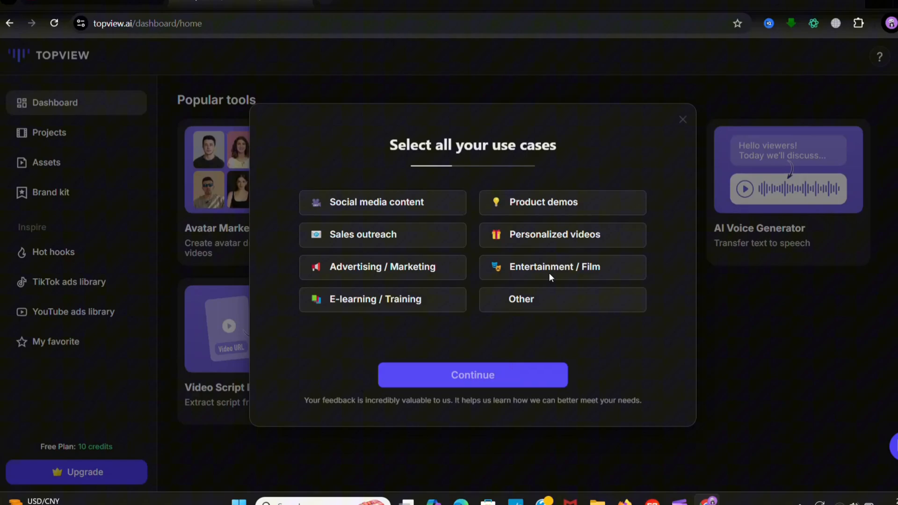
click(682, 119)
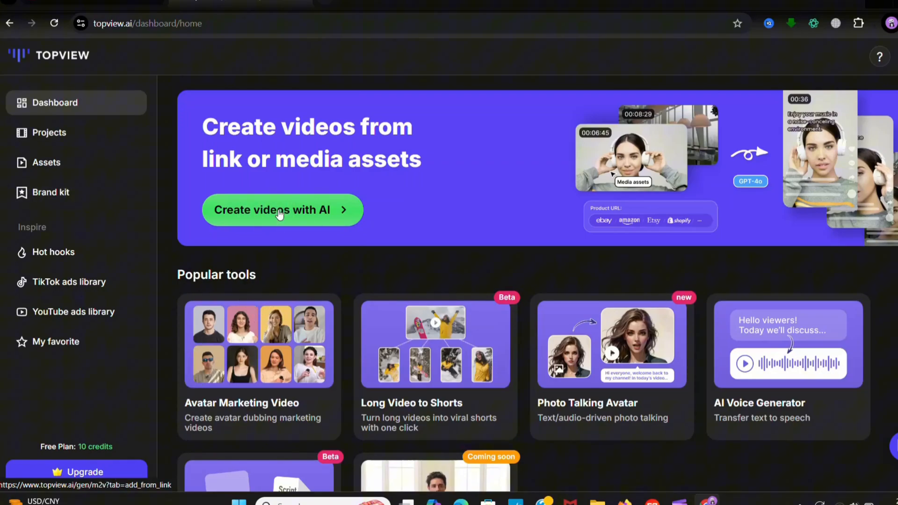
Step: Start a link-to-video project and review the product-link, brief, length and endcard options
click(281, 209)
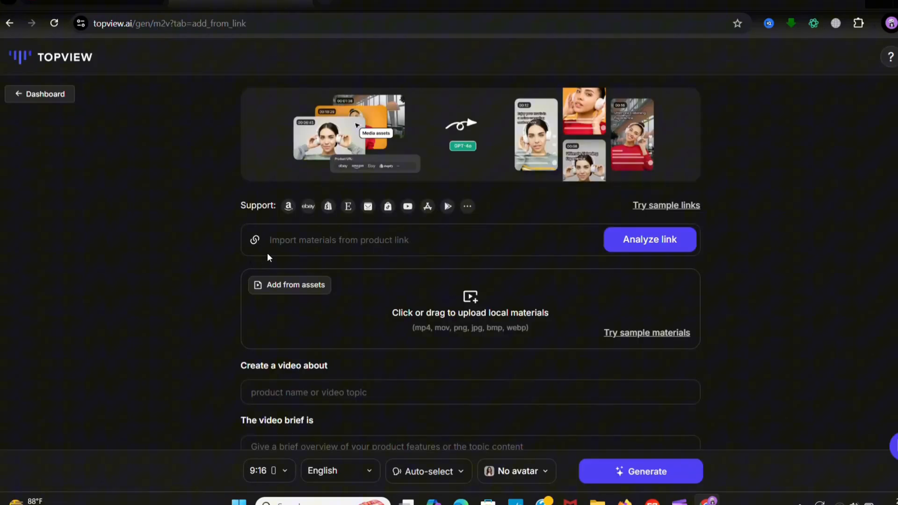
scroll(down, 3)
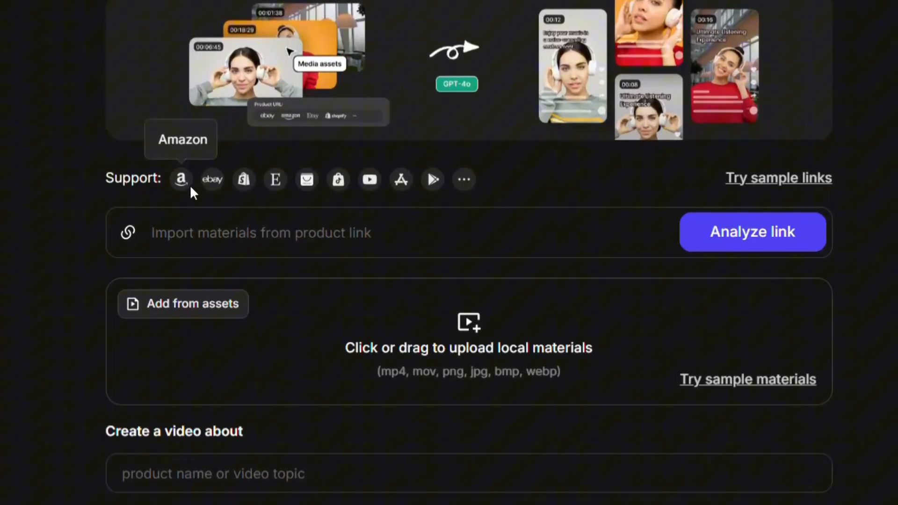
mouse_move(243, 180)
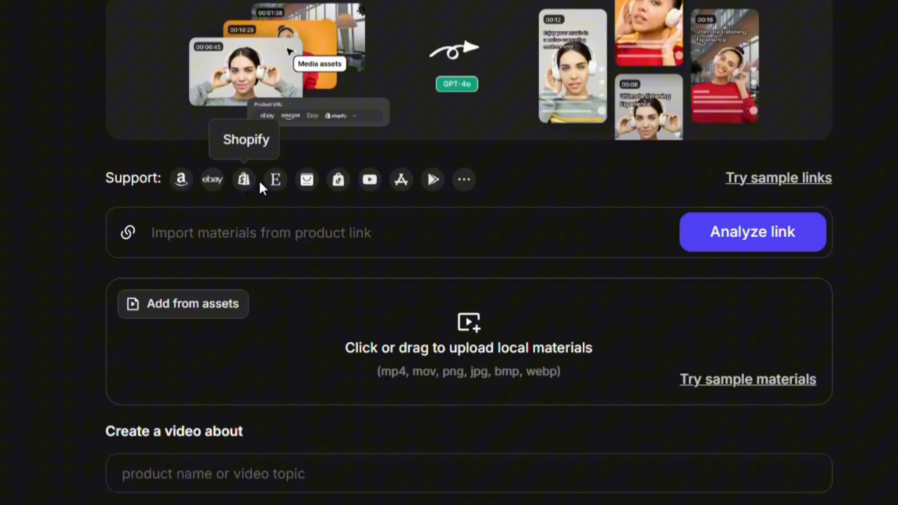
mouse_move(337, 179)
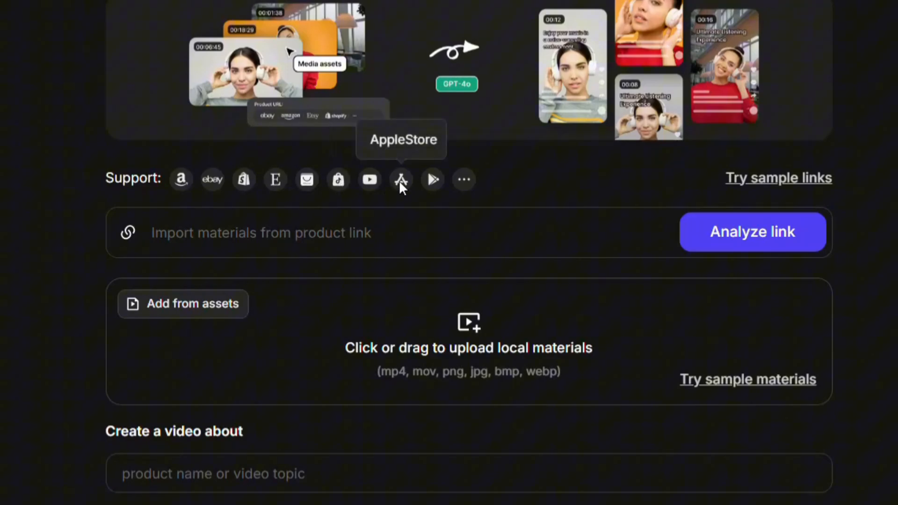
mouse_move(463, 179)
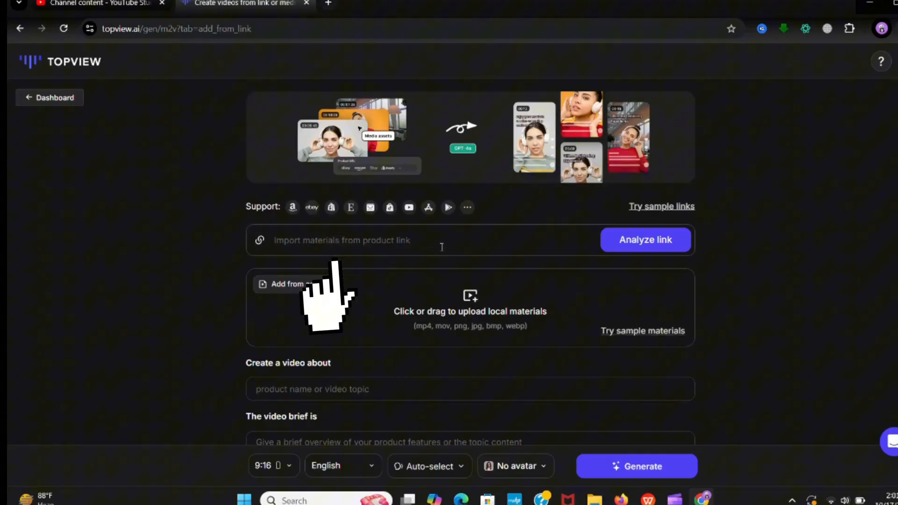
scroll(down, 3)
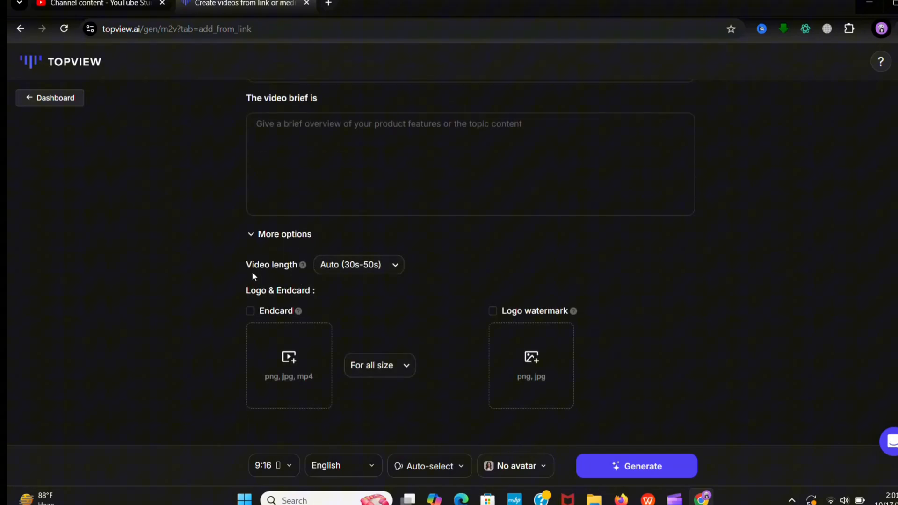
mouse_move(417, 391)
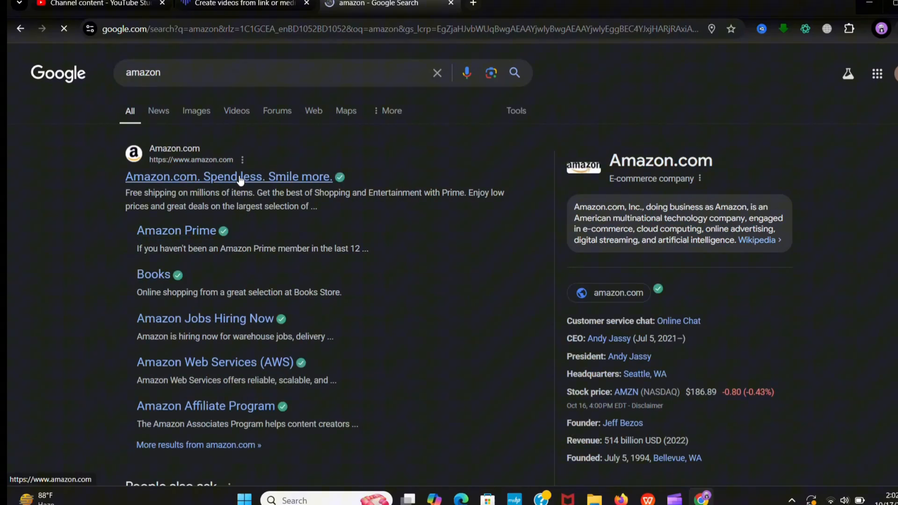
Step: Search Amazon for 'ear buds' and copy the Beats Studio Buds link into Topview
click(228, 176)
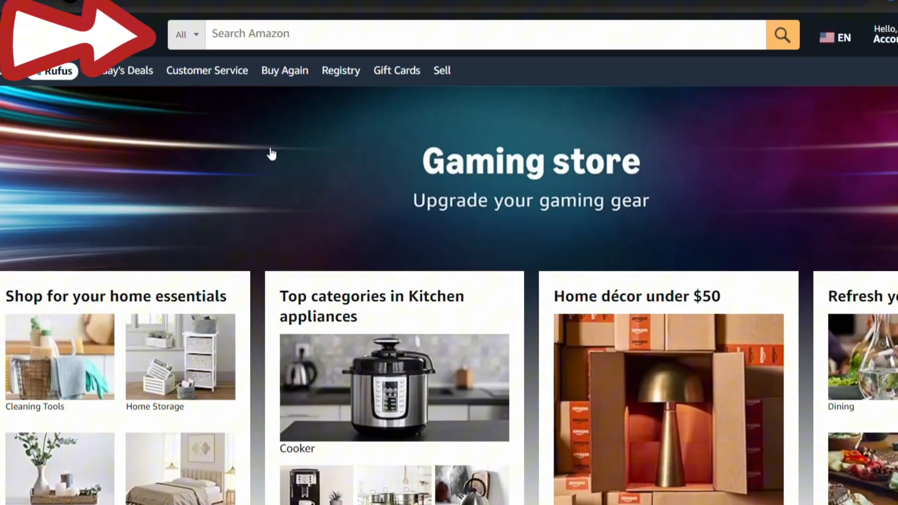
click(400, 33)
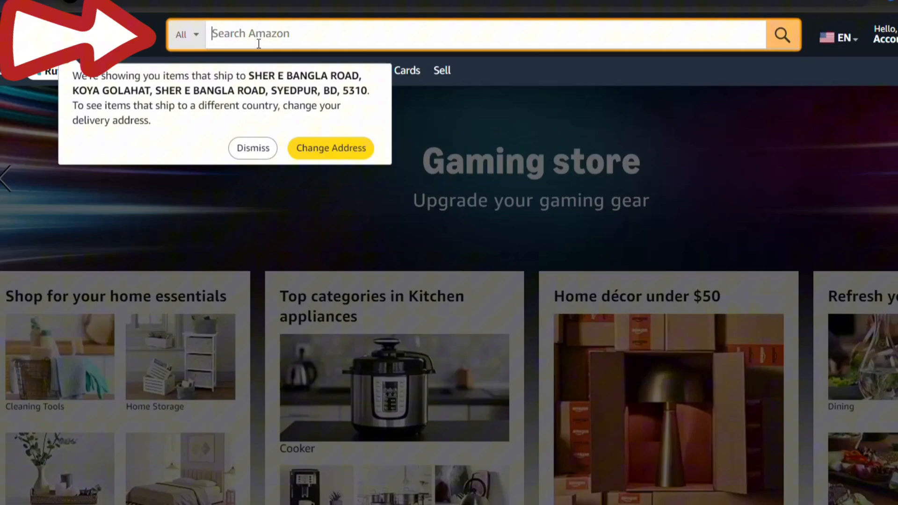
text(e)
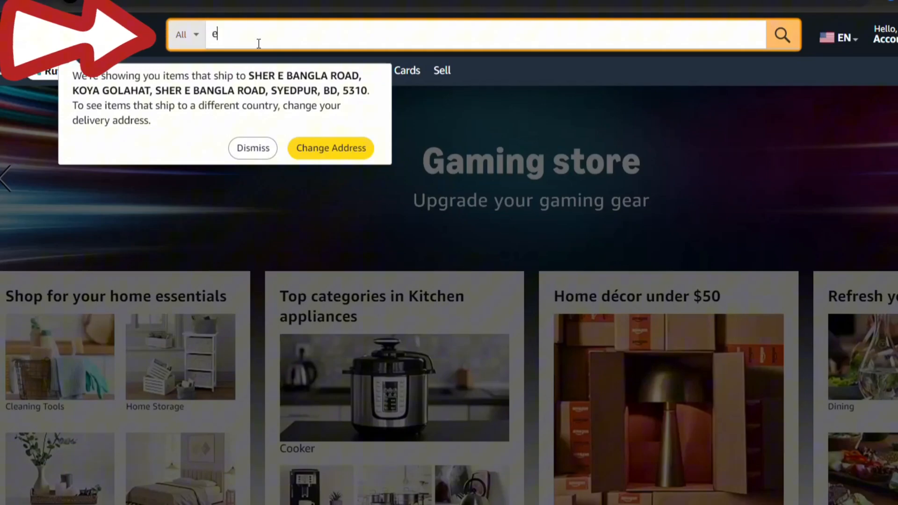
text(ar buds)
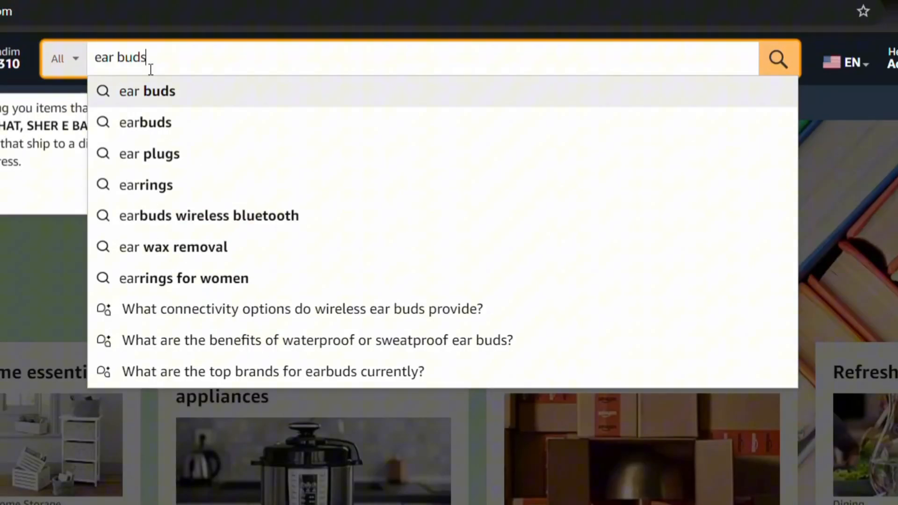
click(778, 57)
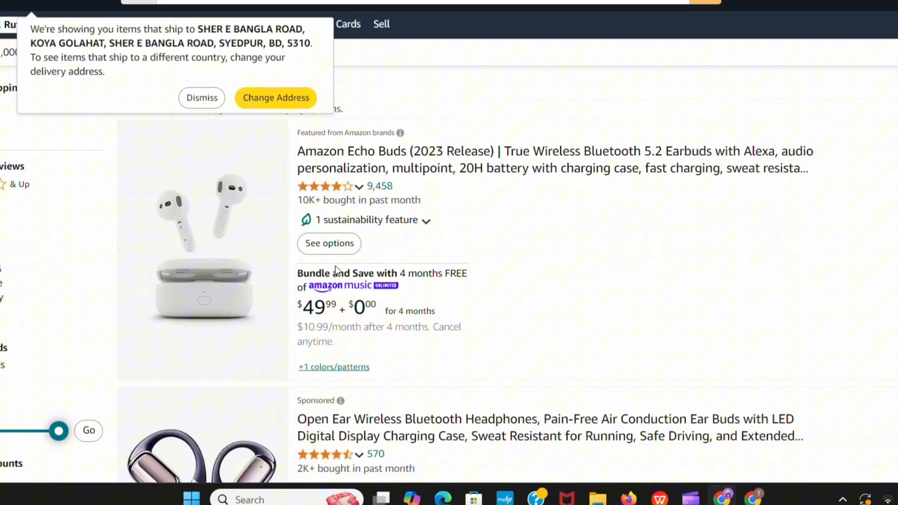
scroll(down, 3)
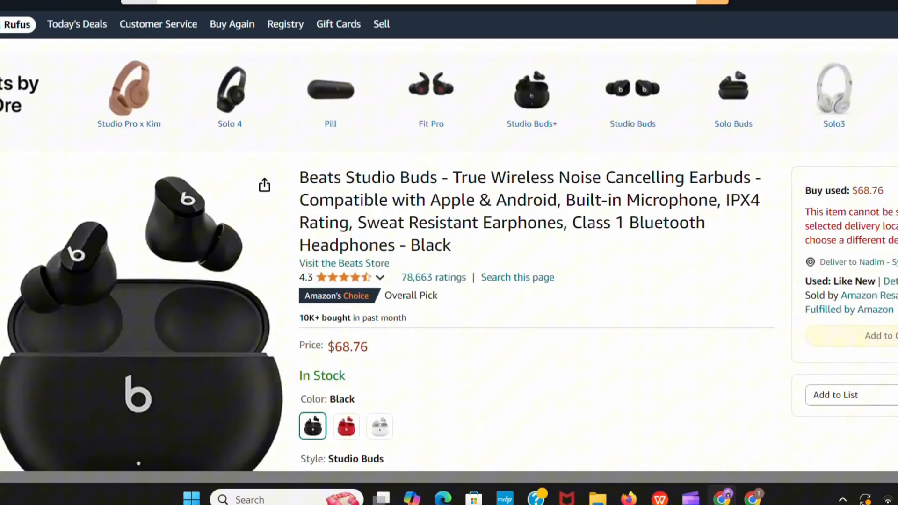
right_click(401, 1)
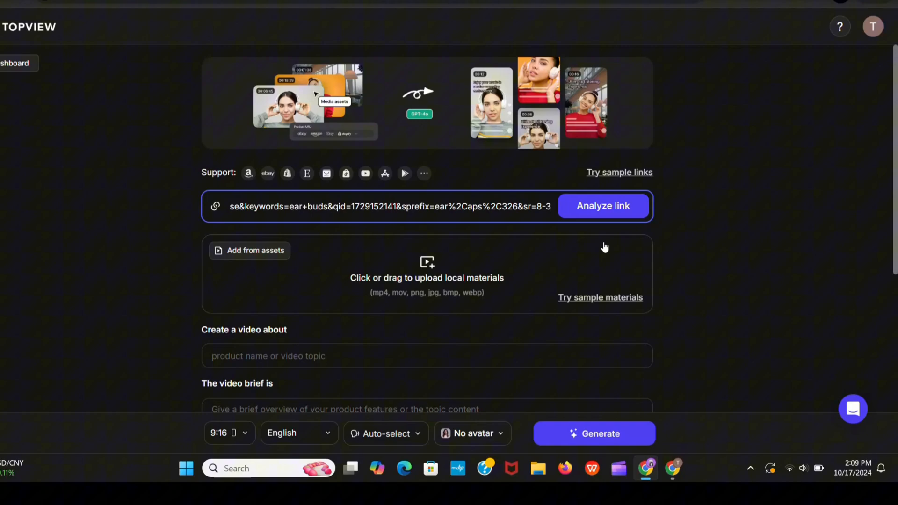
Step: Analyze the pasted Amazon link to pull Beats Studio Buds images and video
click(603, 206)
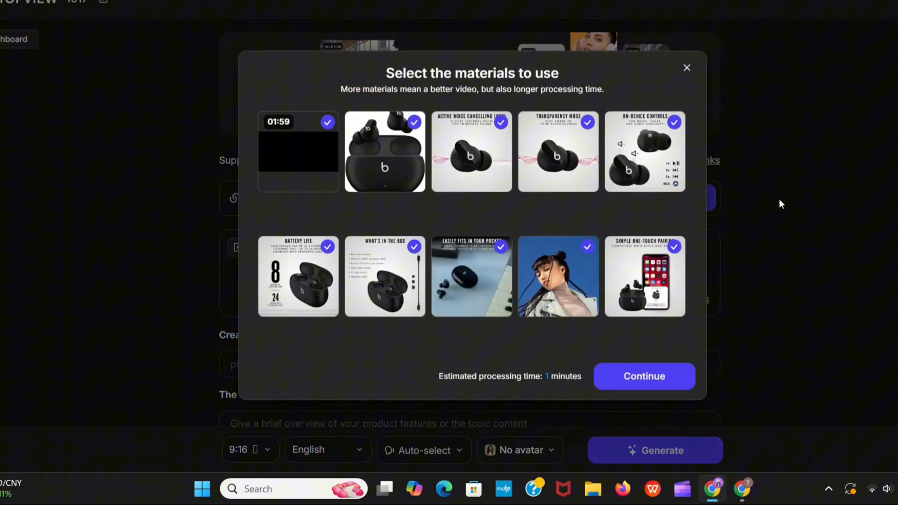
Step: Accept the product materials, keep English at 9:16 vertical, and bring up voice options
click(643, 376)
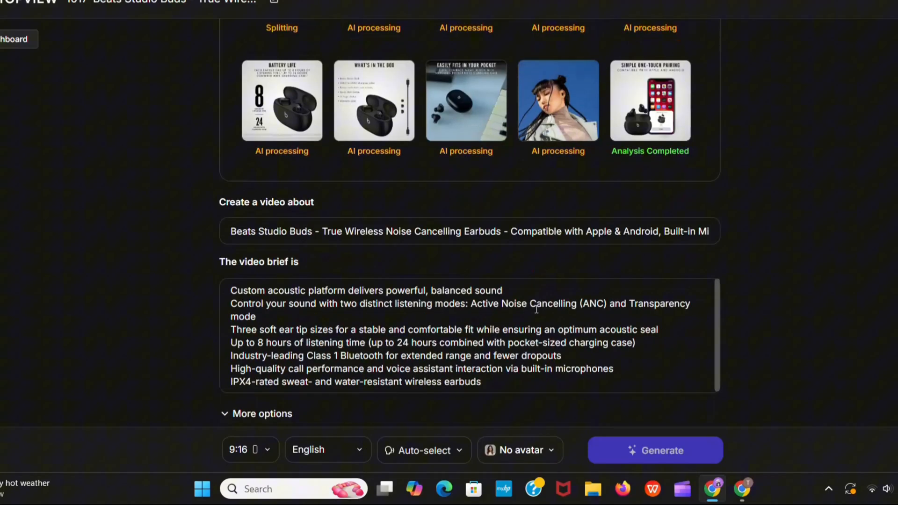
click(344, 377)
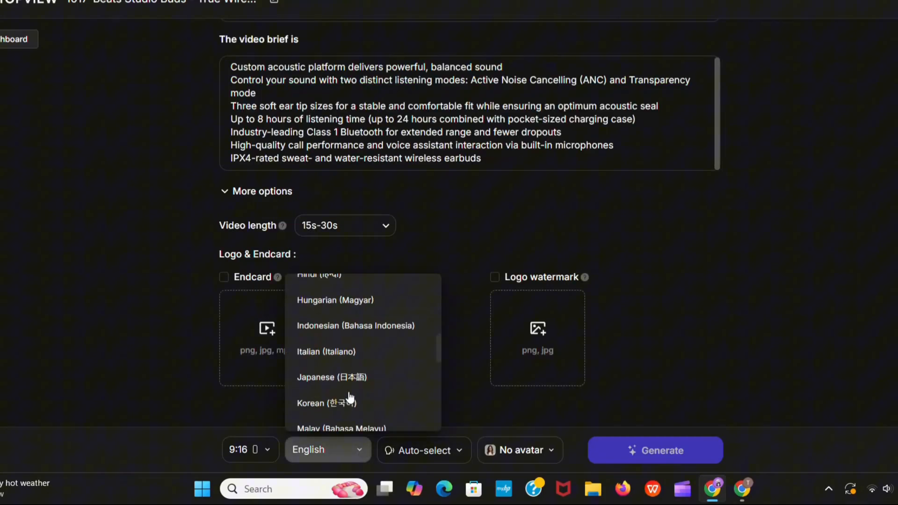
scroll(down, 3)
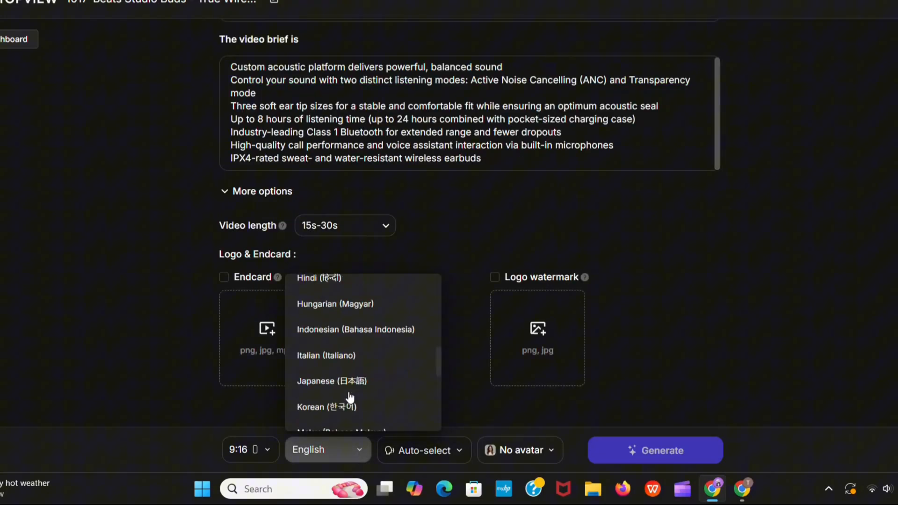
click(250, 450)
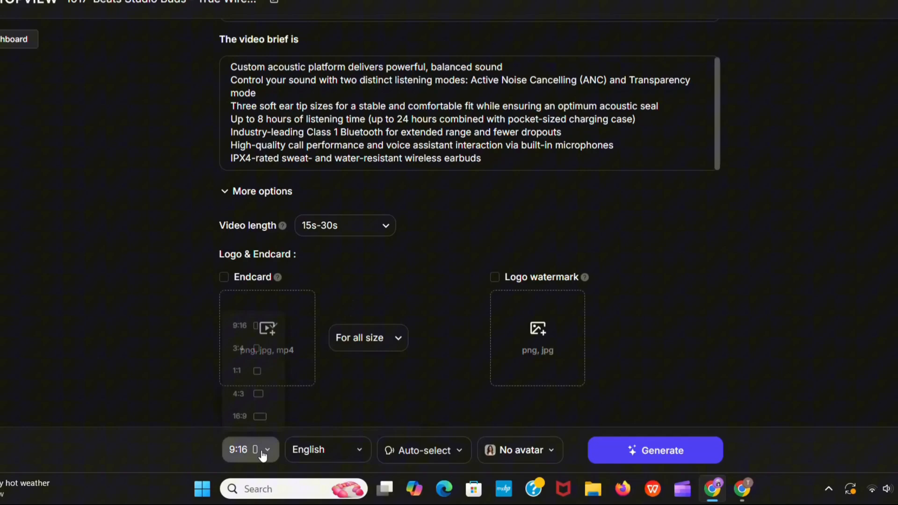
click(250, 449)
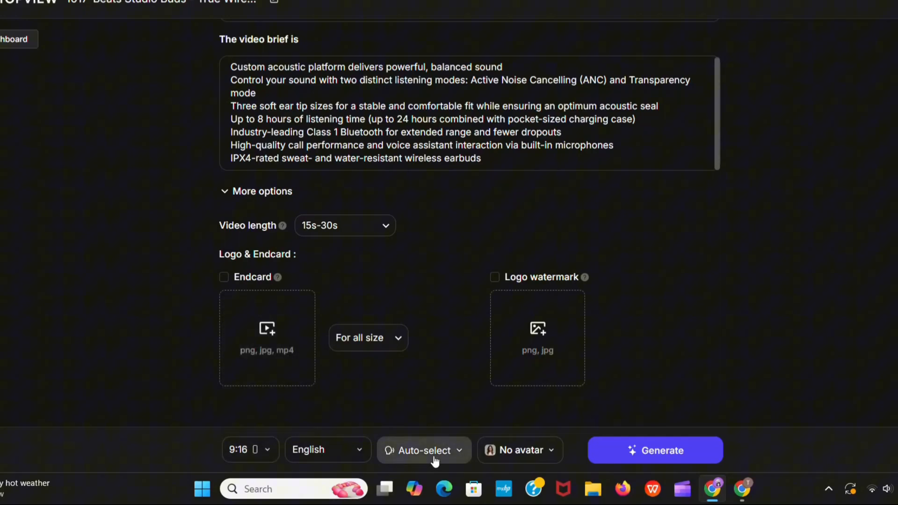
click(423, 450)
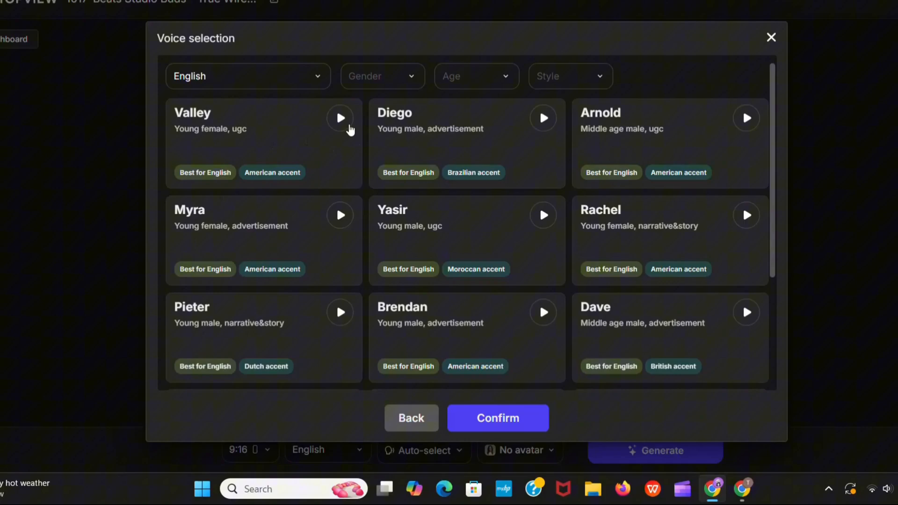
click(339, 118)
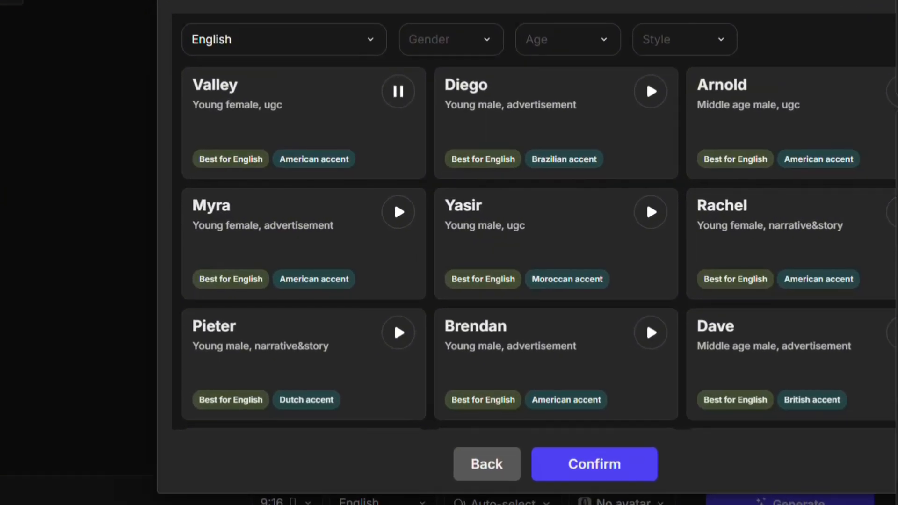
mouse_move(463, 115)
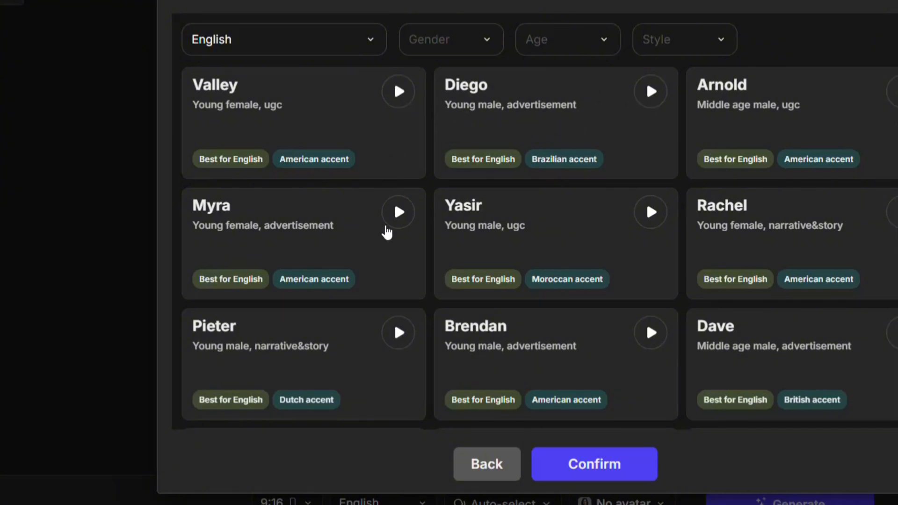
click(650, 211)
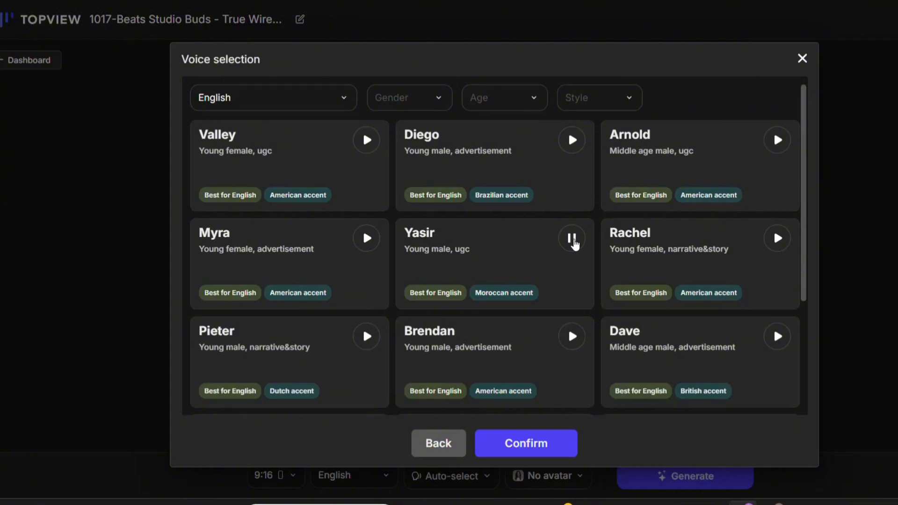
mouse_move(775, 238)
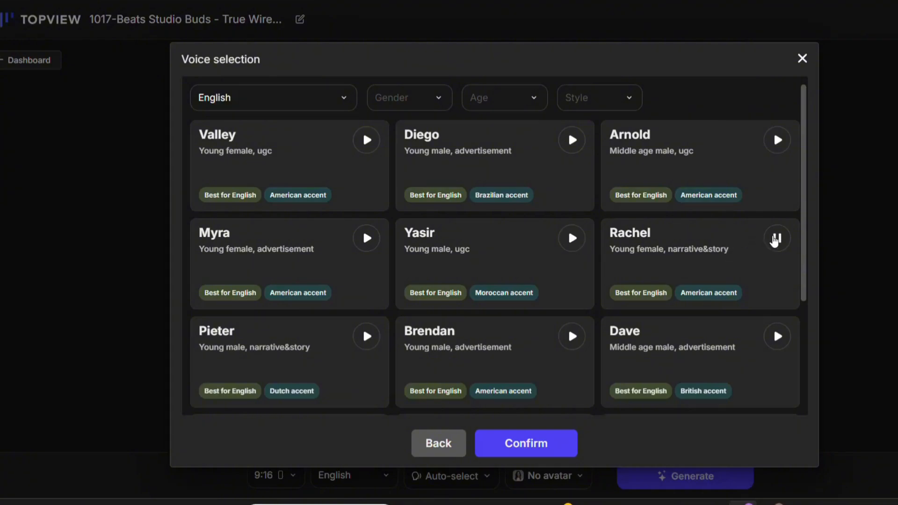
scroll(down, 3)
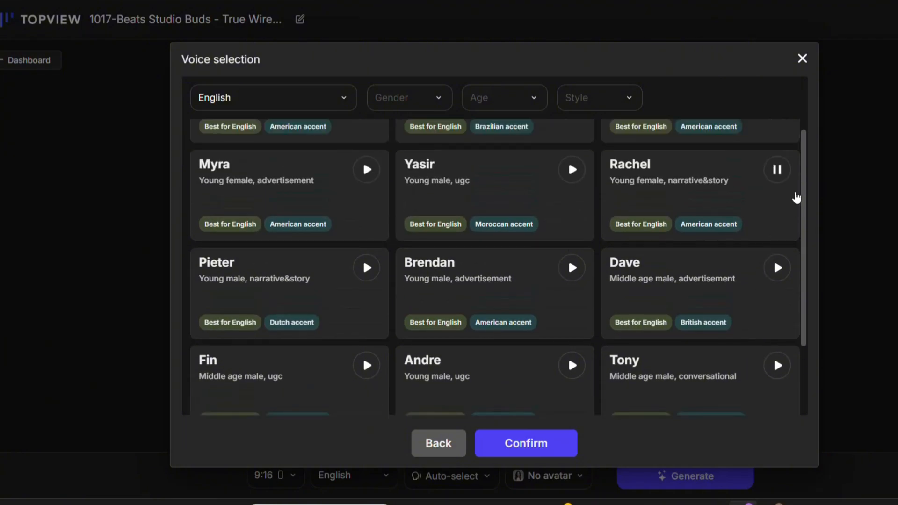
scroll(down, 3)
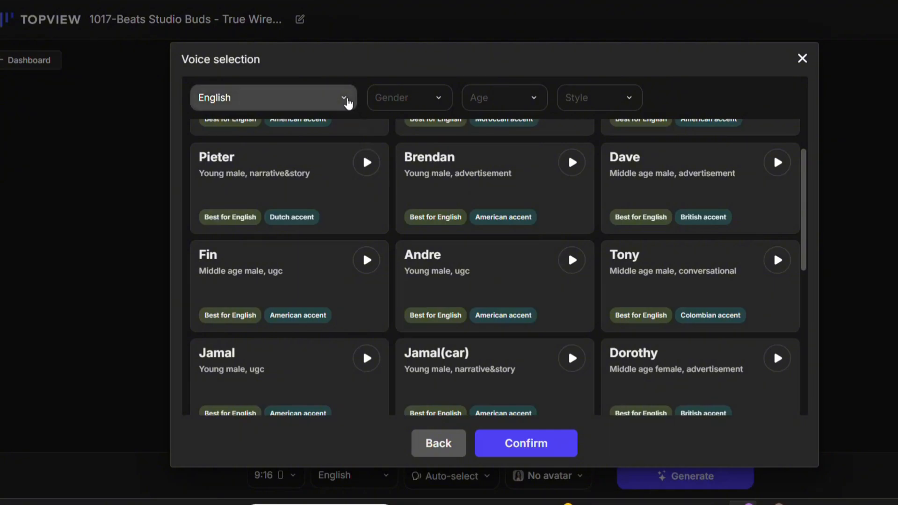
click(273, 97)
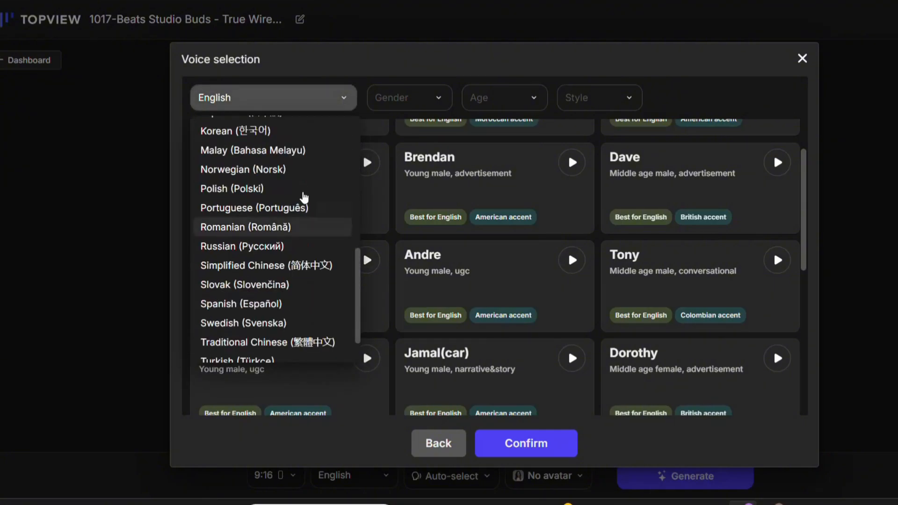
click(408, 97)
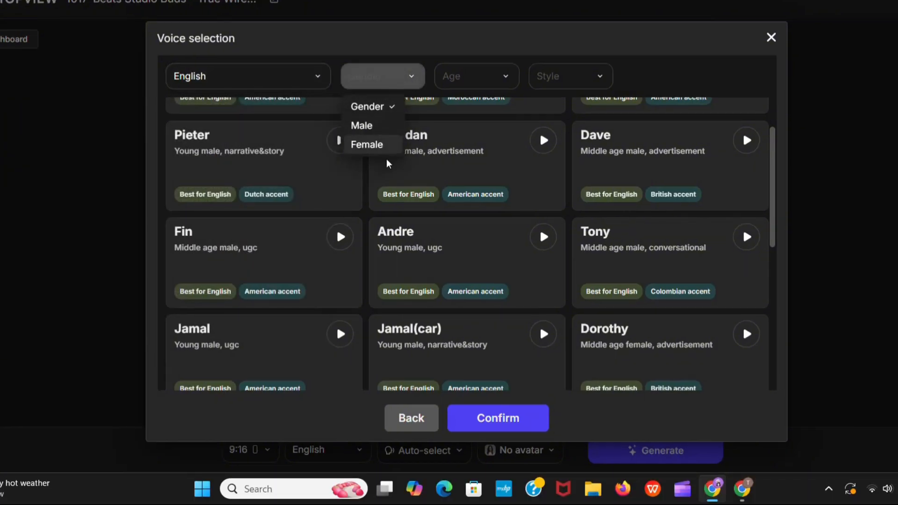
click(570, 76)
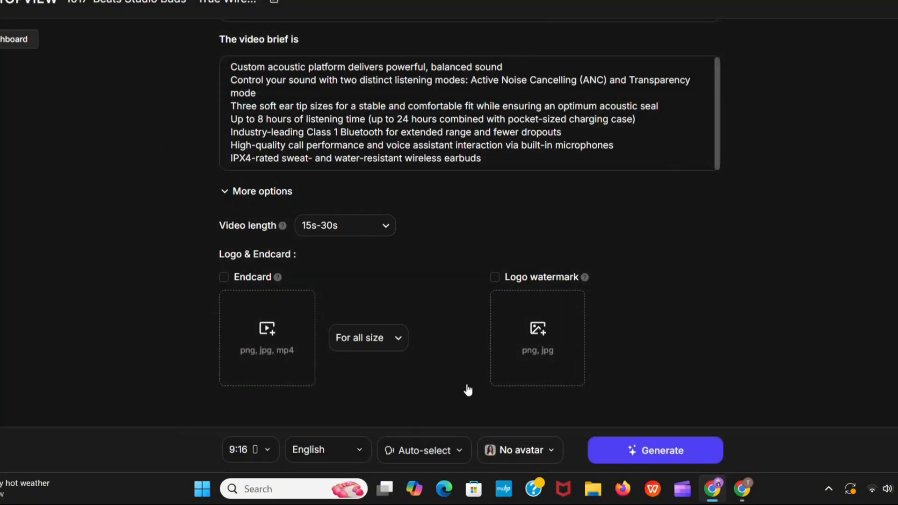
Step: Pick Youssef, the man in the white T-shirt, from the AI avatar gallery
click(519, 449)
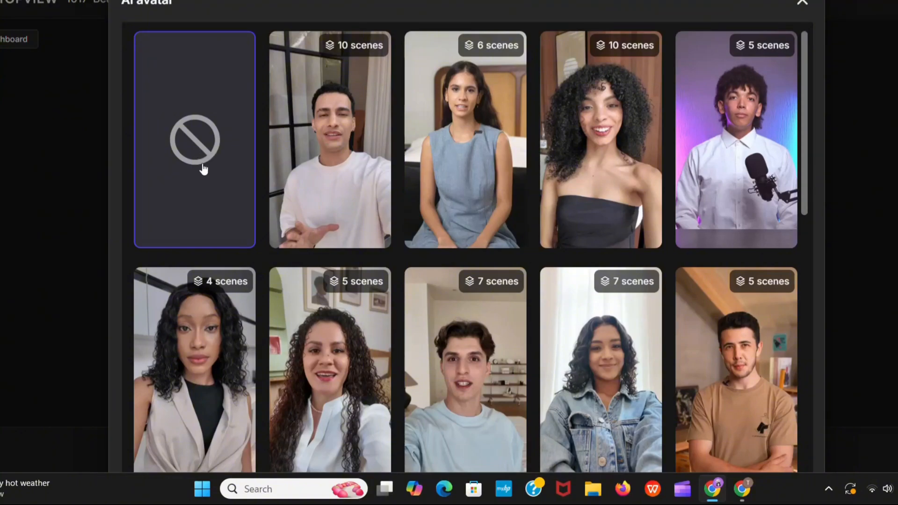
scroll(down, 3)
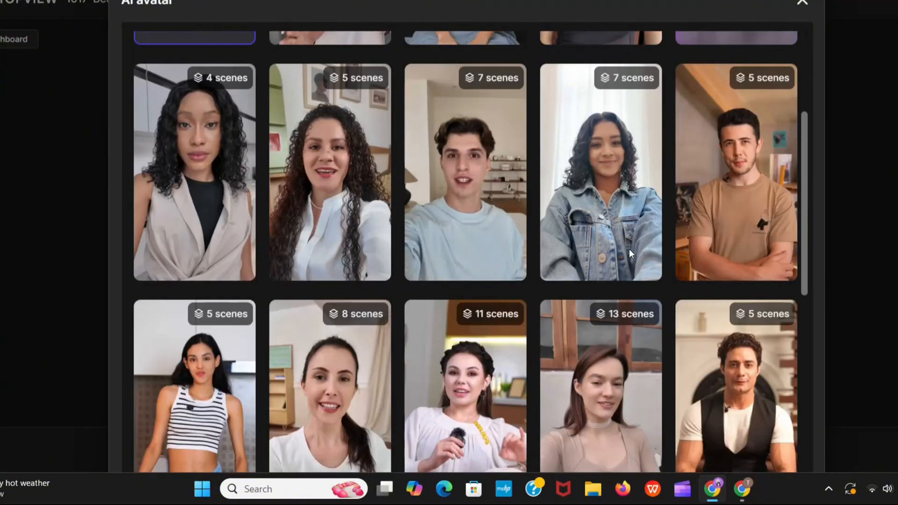
scroll(down, 3)
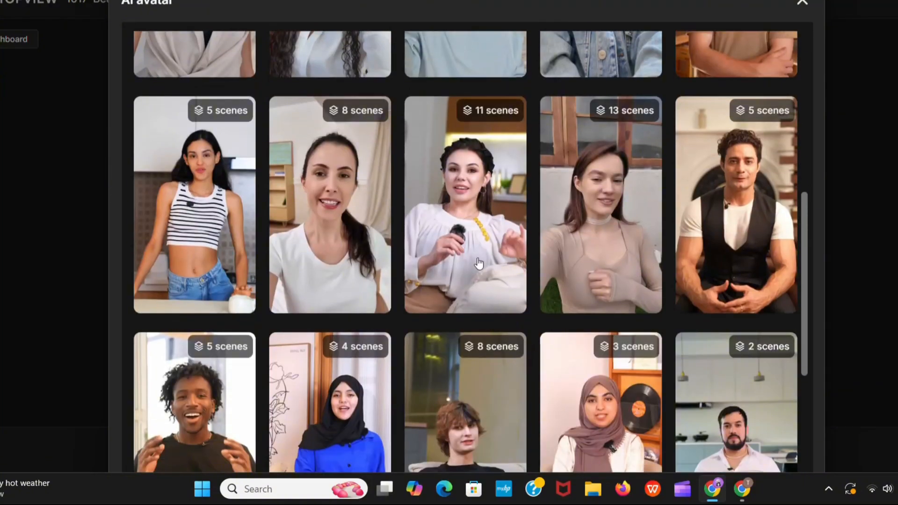
scroll(down, 3)
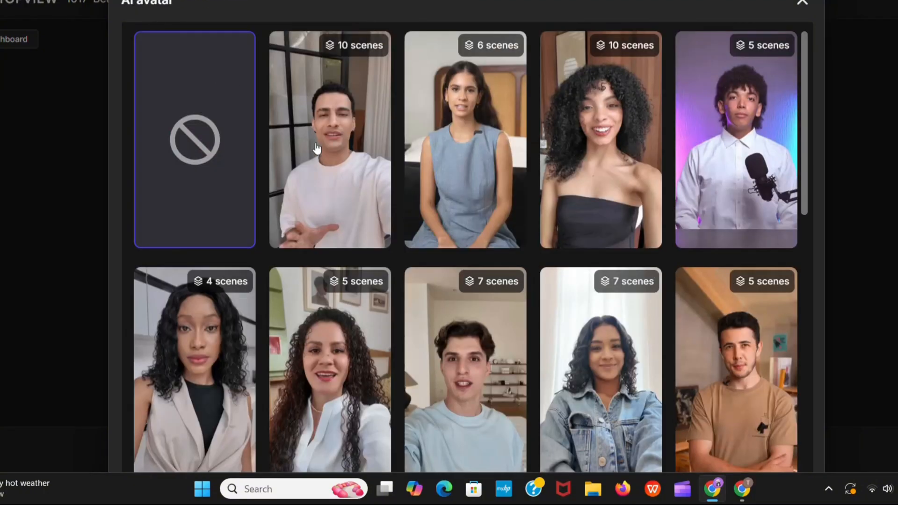
click(801, 2)
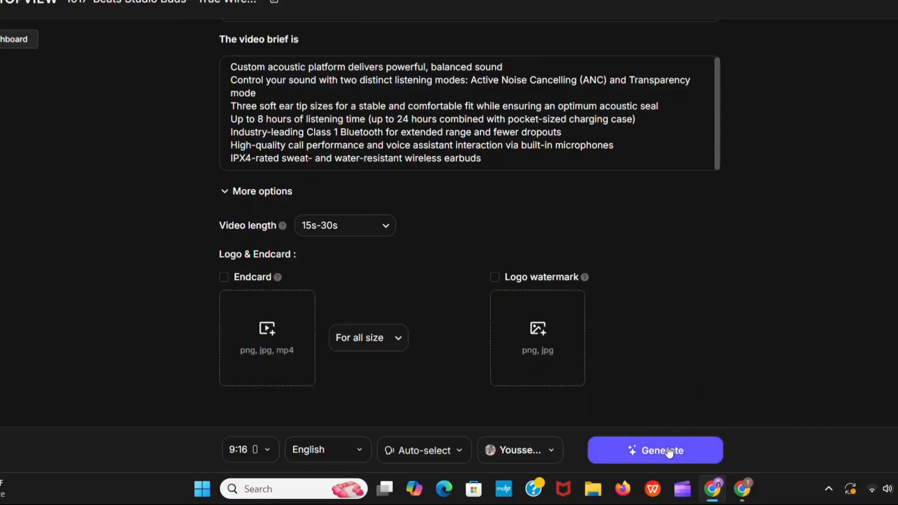
Step: Generate the Beats Studio Buds ad scripts and preview the 21-second version #1
click(655, 450)
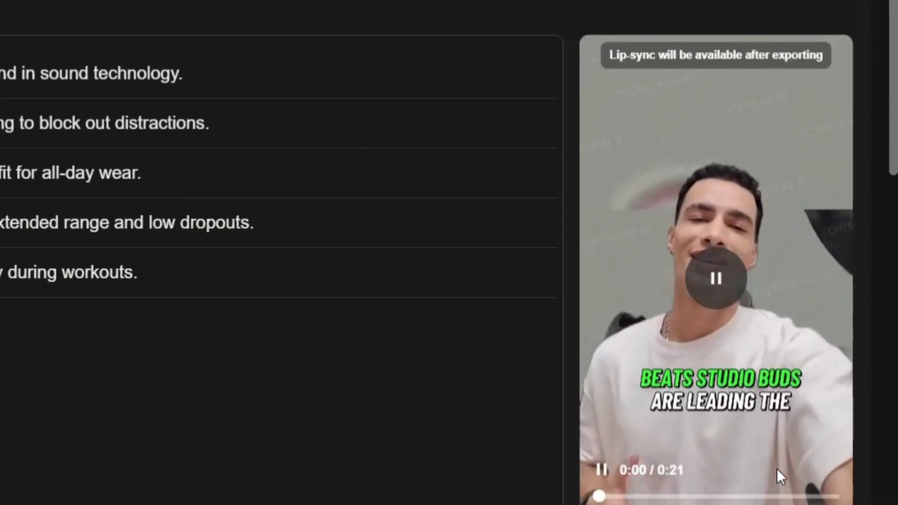
click(714, 279)
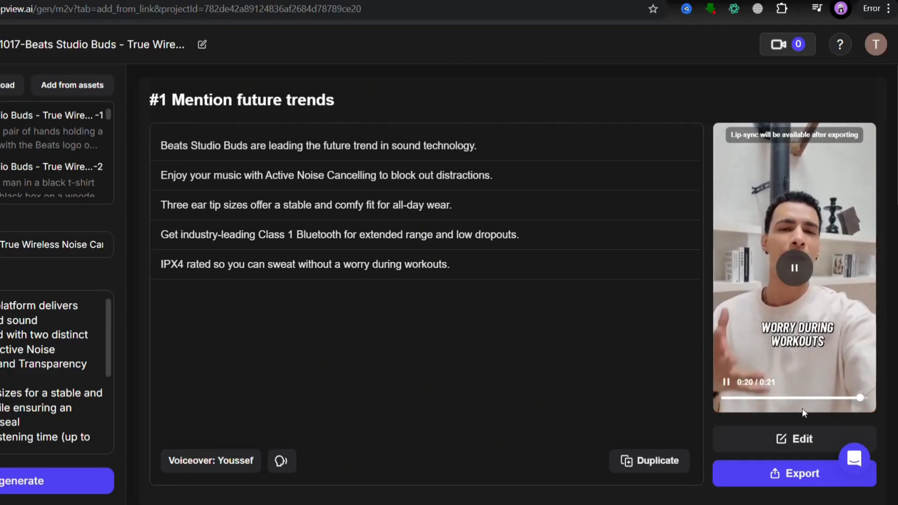
click(793, 267)
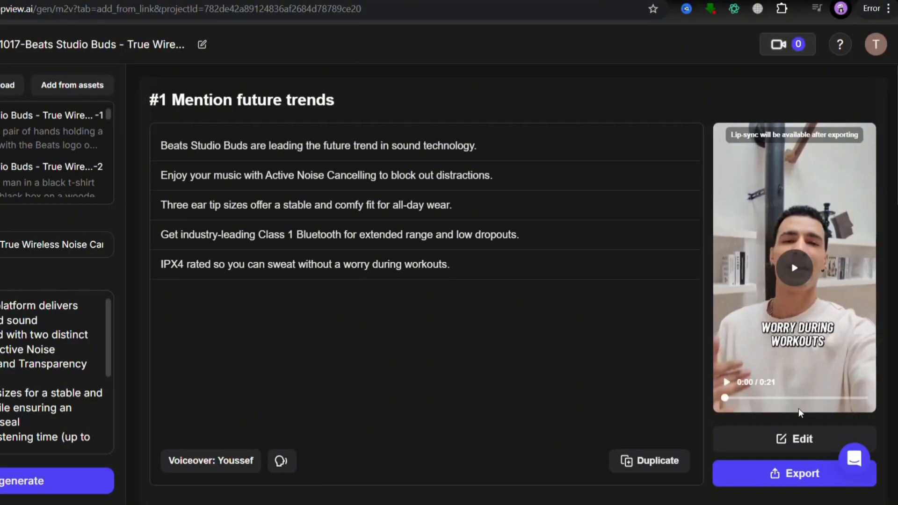
scroll(down, 3)
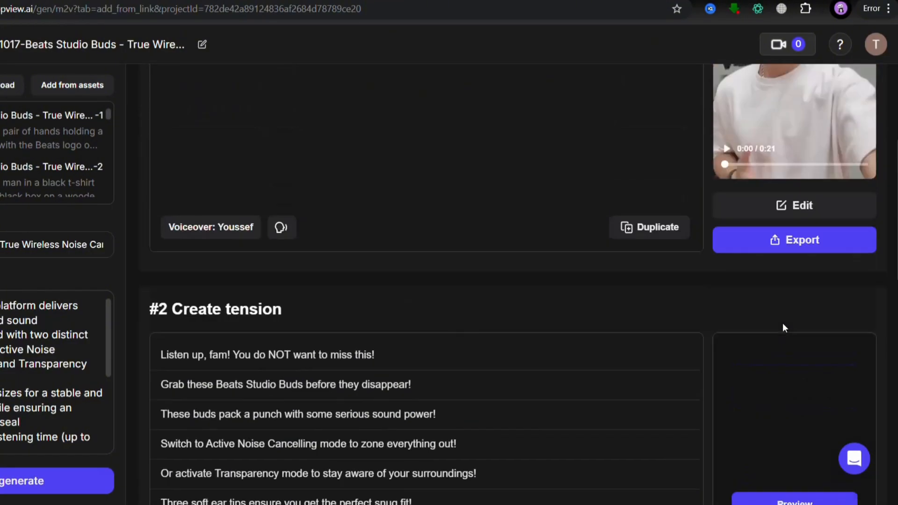
Step: Edit version #1 in the scene editor and show the Export video dialog
click(794, 239)
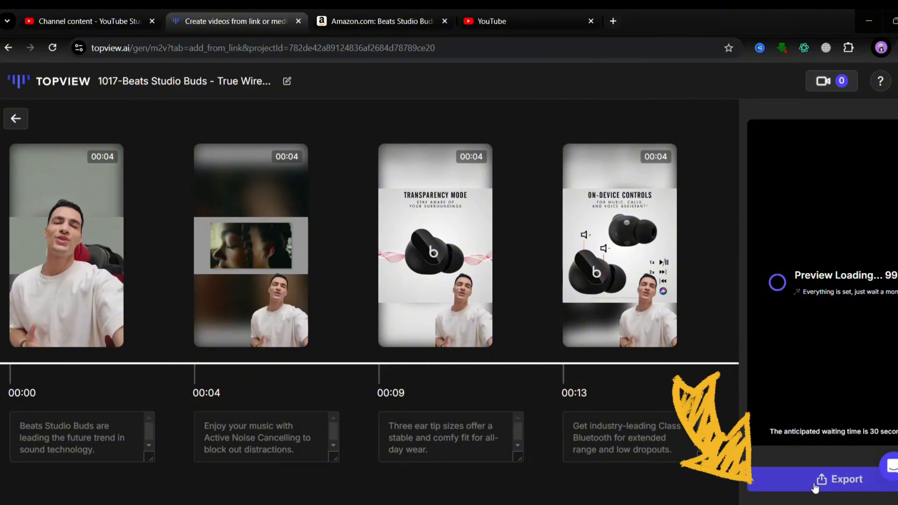
click(842, 480)
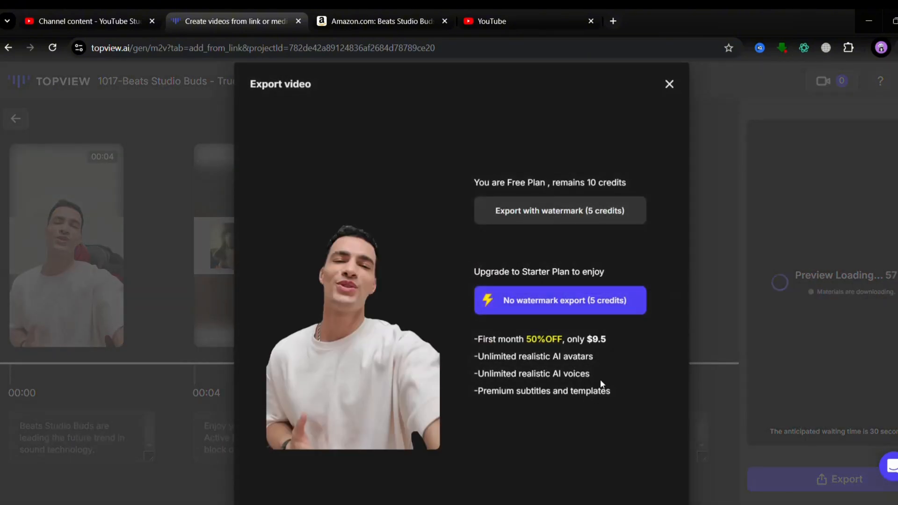